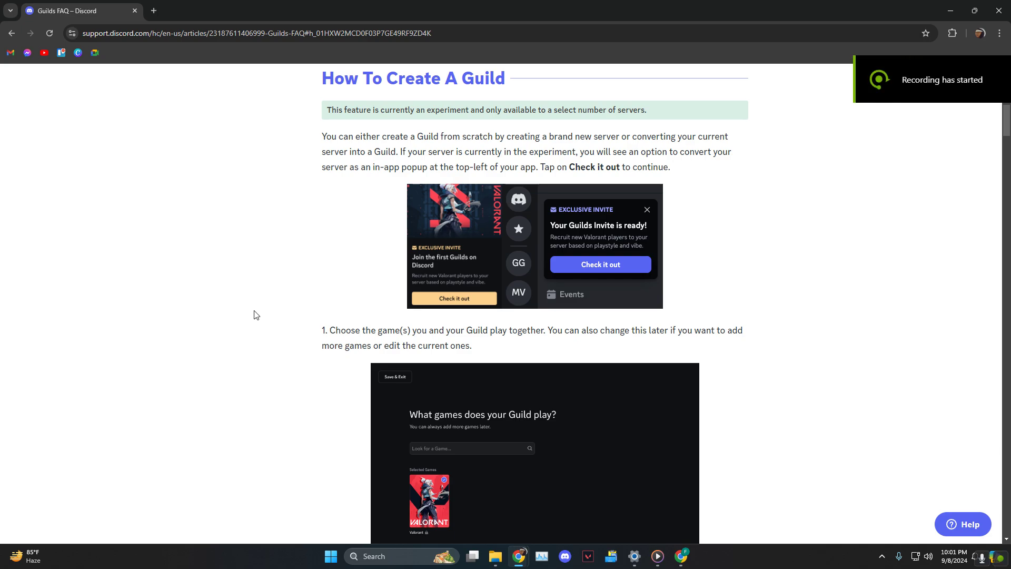
mouse_move(407, 88)
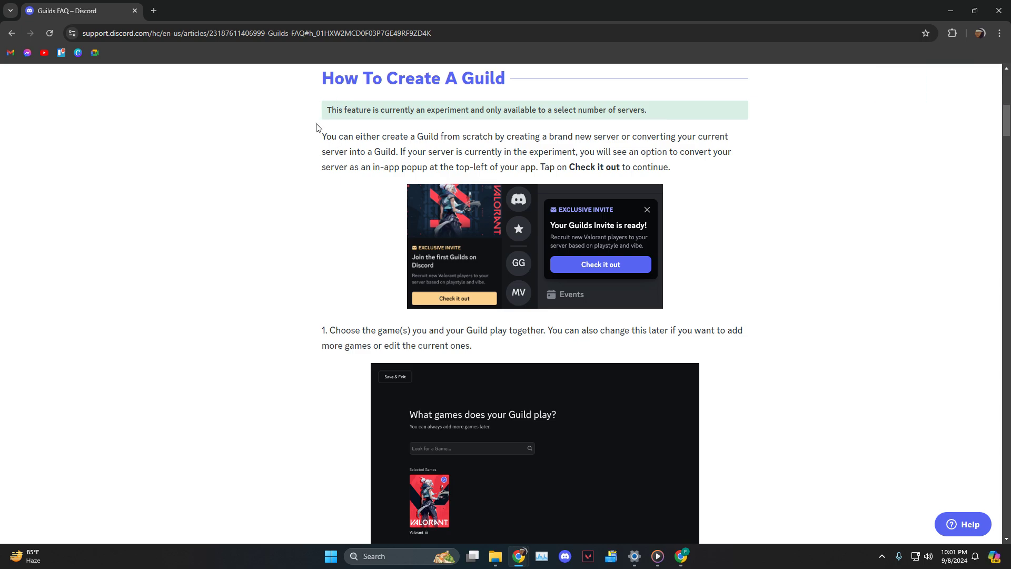
Highlight the experiment-only notice at the top of the article, then clear the selection
double_click(329, 110)
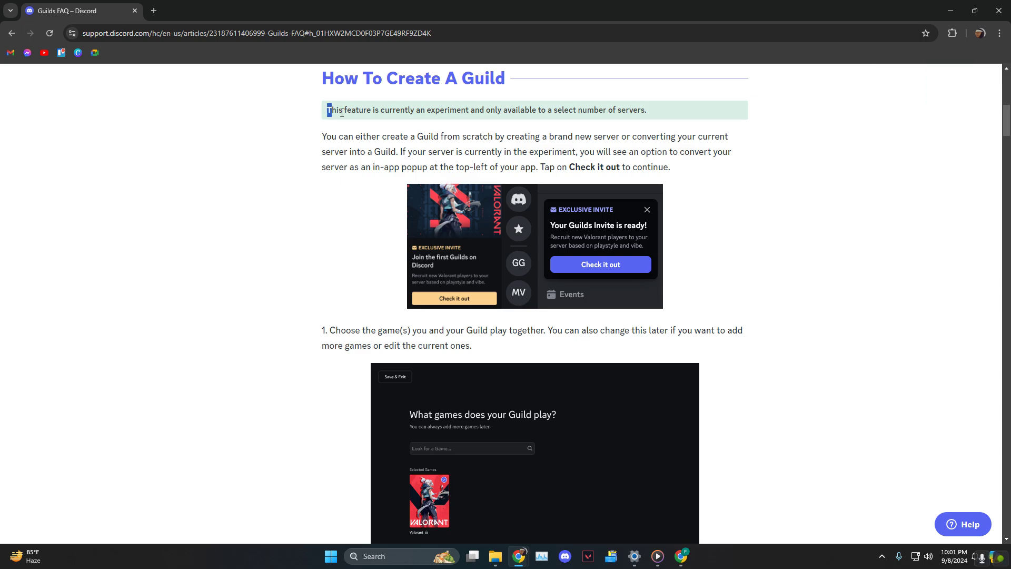
drag(326, 110, 646, 110)
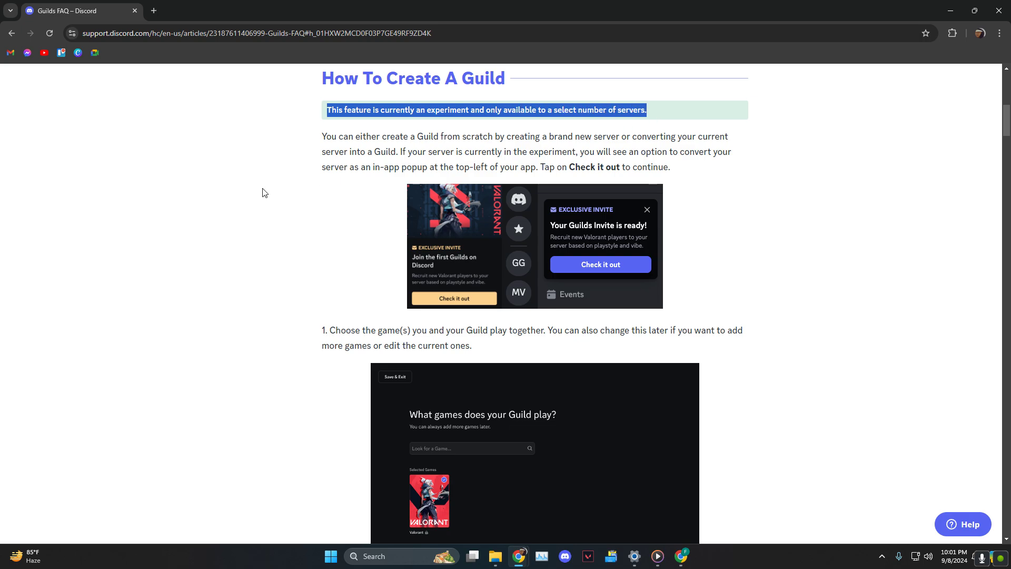
click(265, 192)
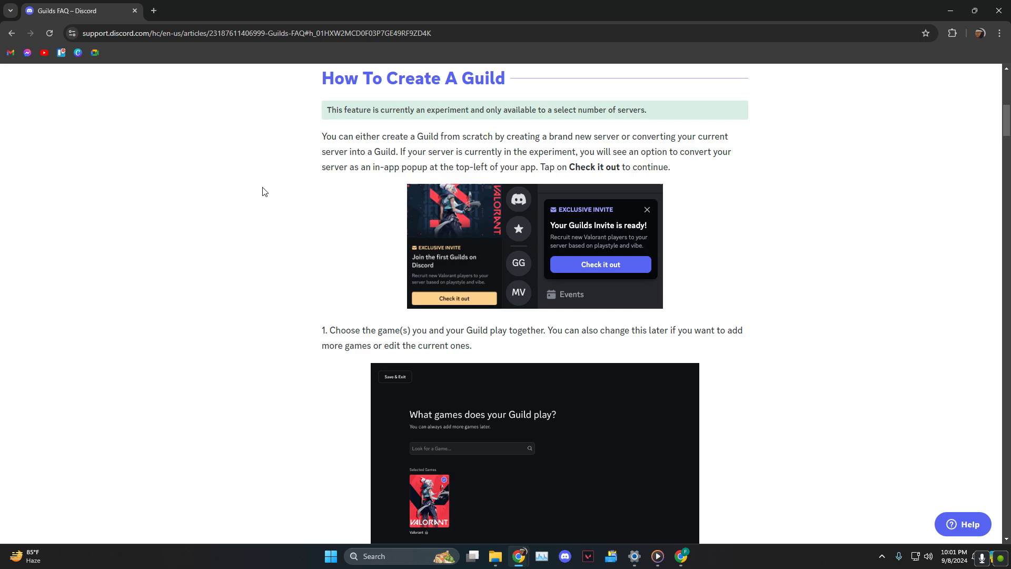
mouse_move(613, 275)
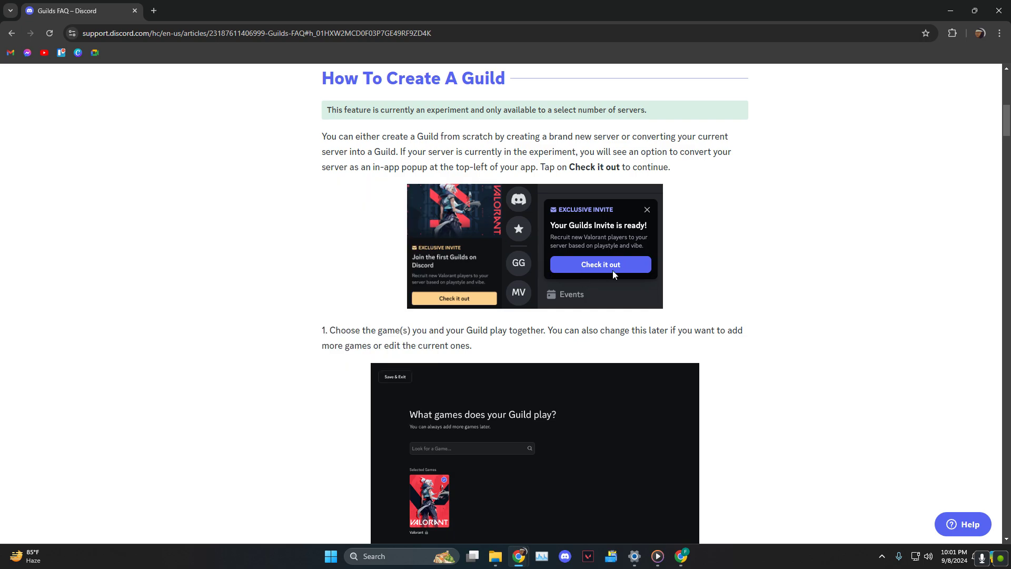
mouse_move(603, 273)
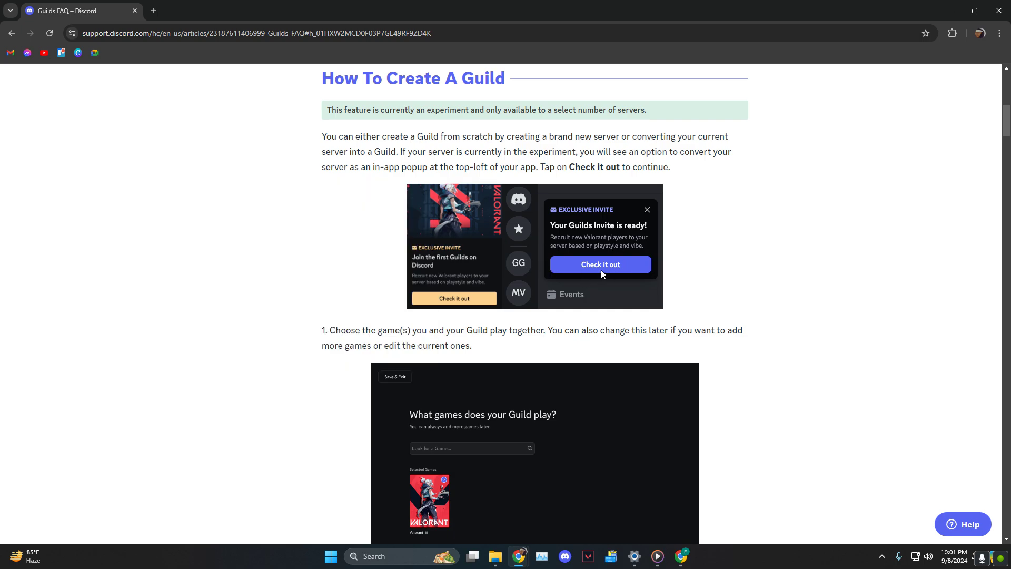
mouse_move(644, 318)
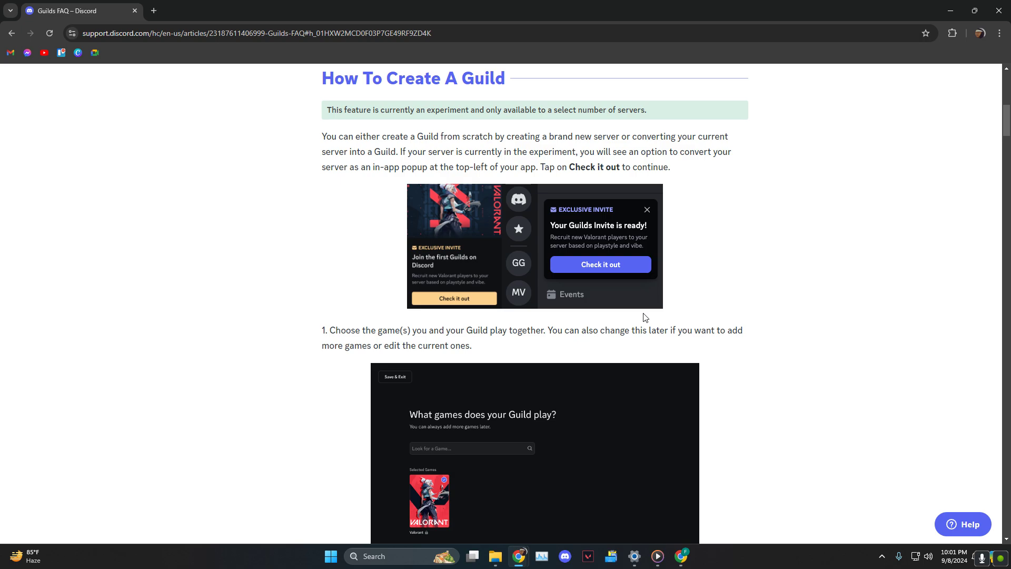
Scroll through Guild creation steps 1–6 down to step 7's banner style options
scroll(down, 3)
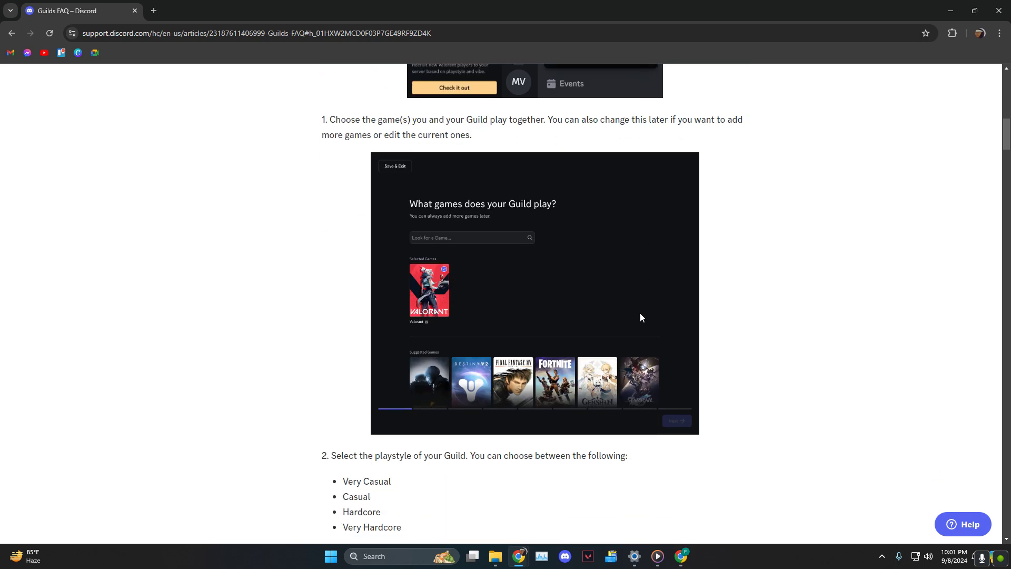
mouse_move(602, 316)
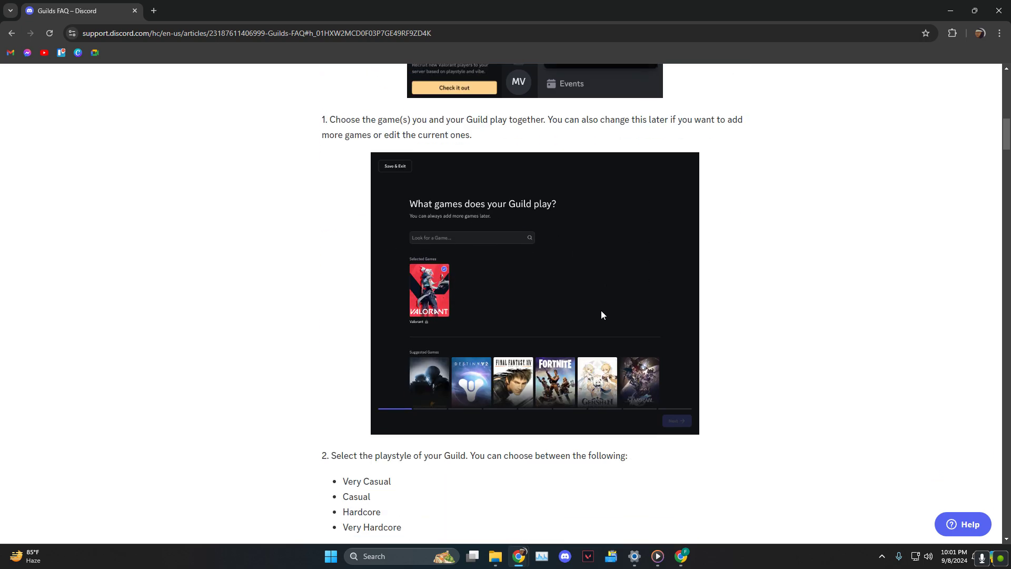
scroll(down, 3)
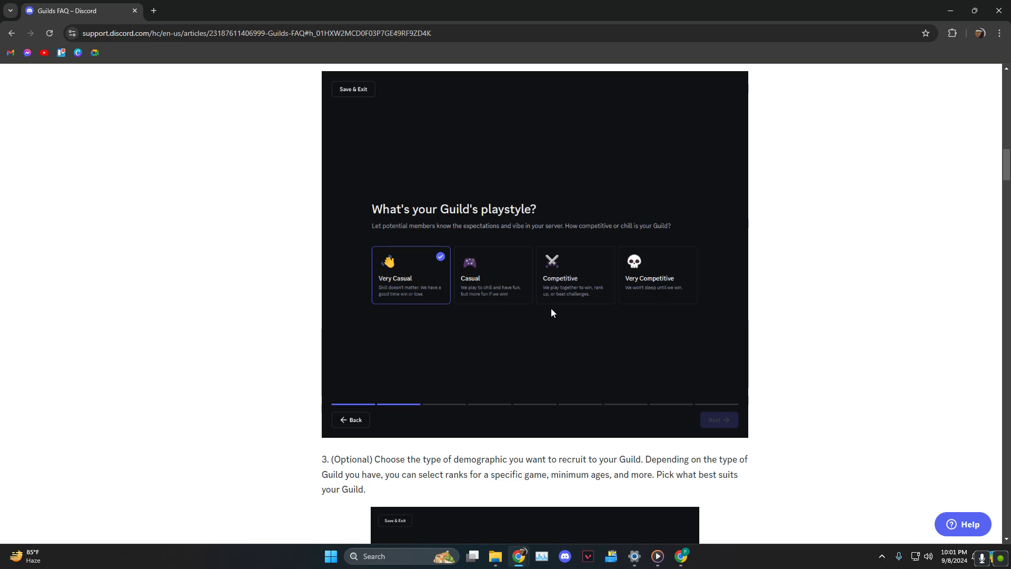
mouse_move(538, 283)
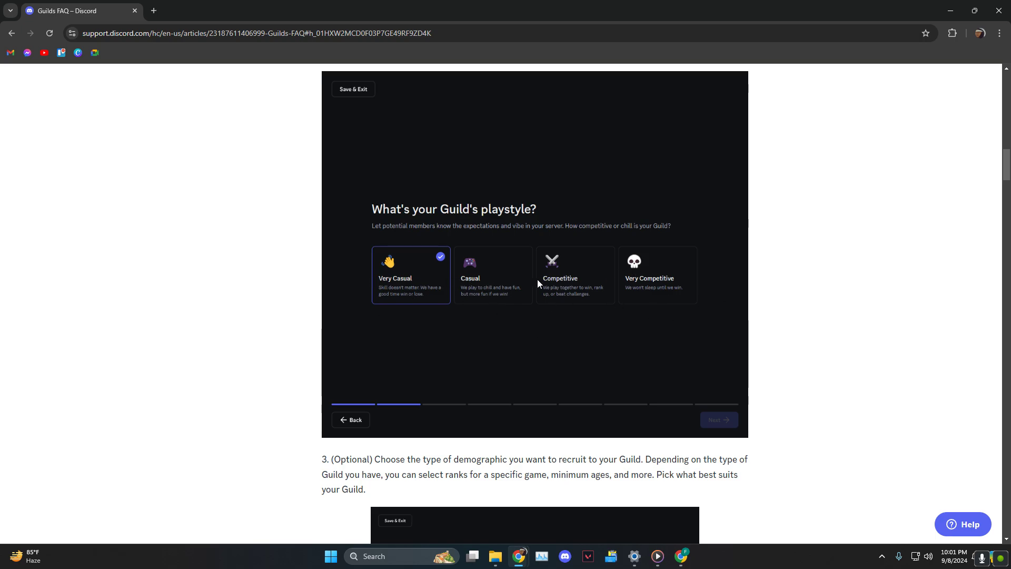
scroll(down, 3)
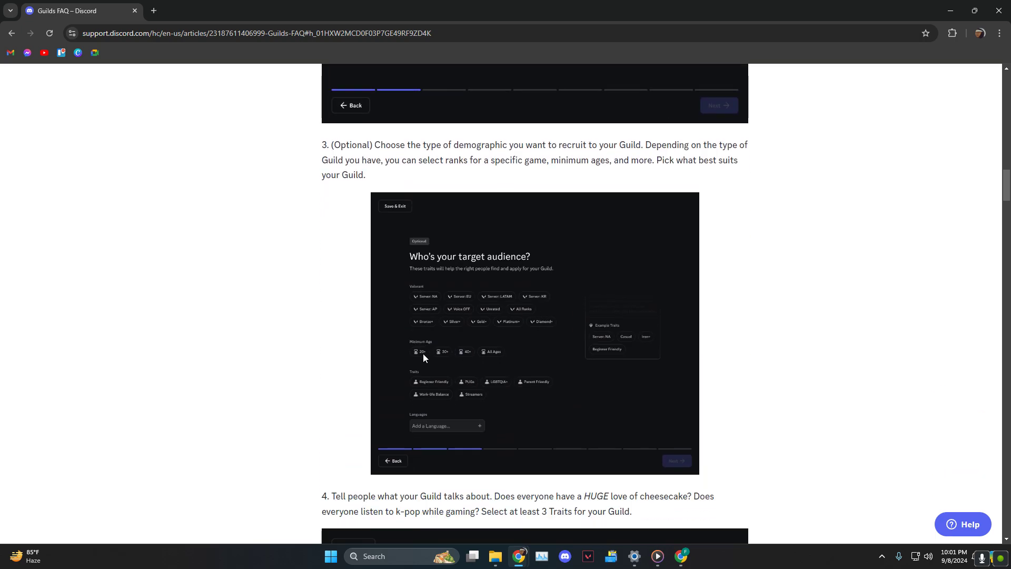
scroll(down, 3)
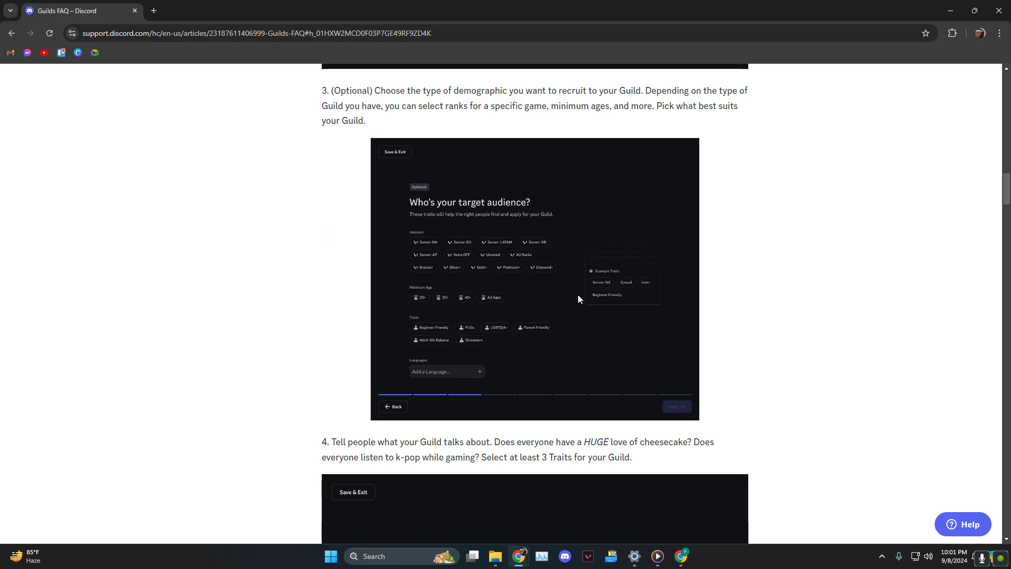
scroll(down, 3)
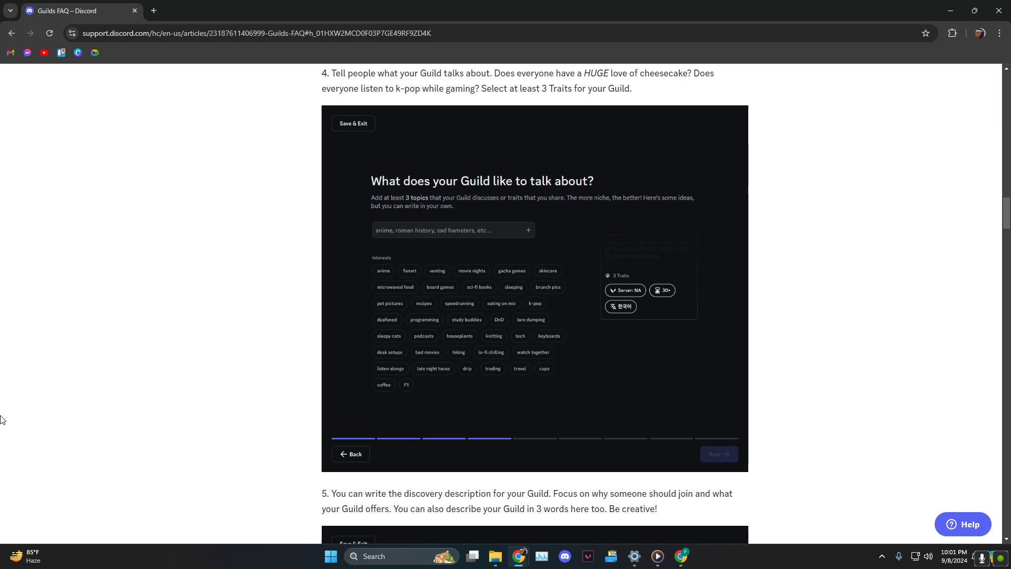
scroll(down, 3)
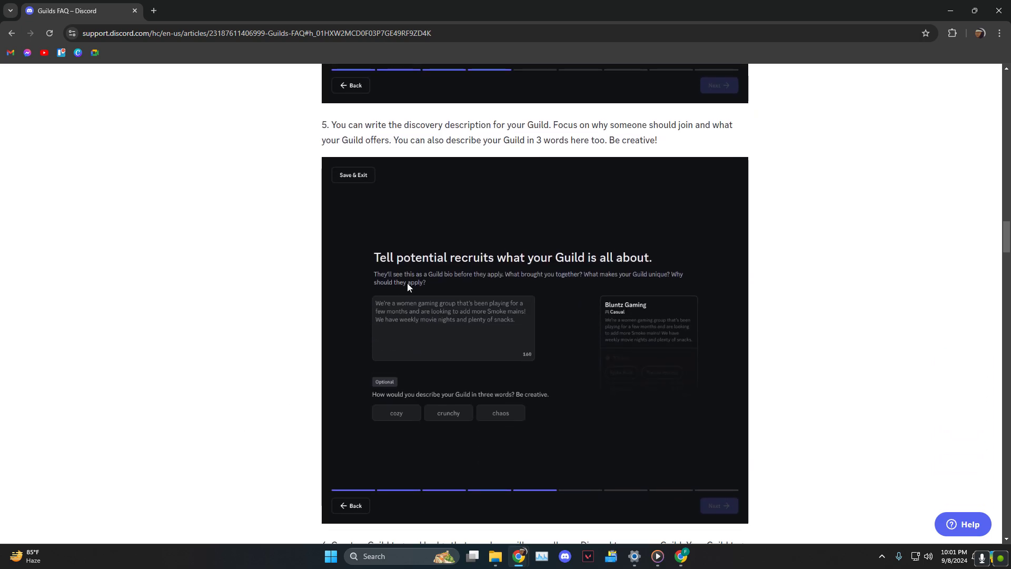
mouse_move(502, 257)
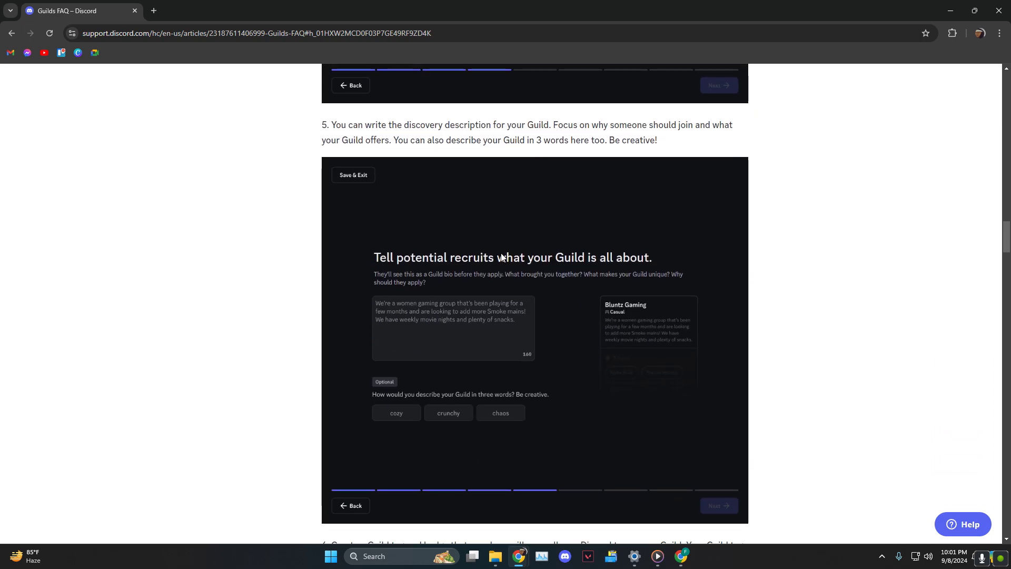
scroll(down, 3)
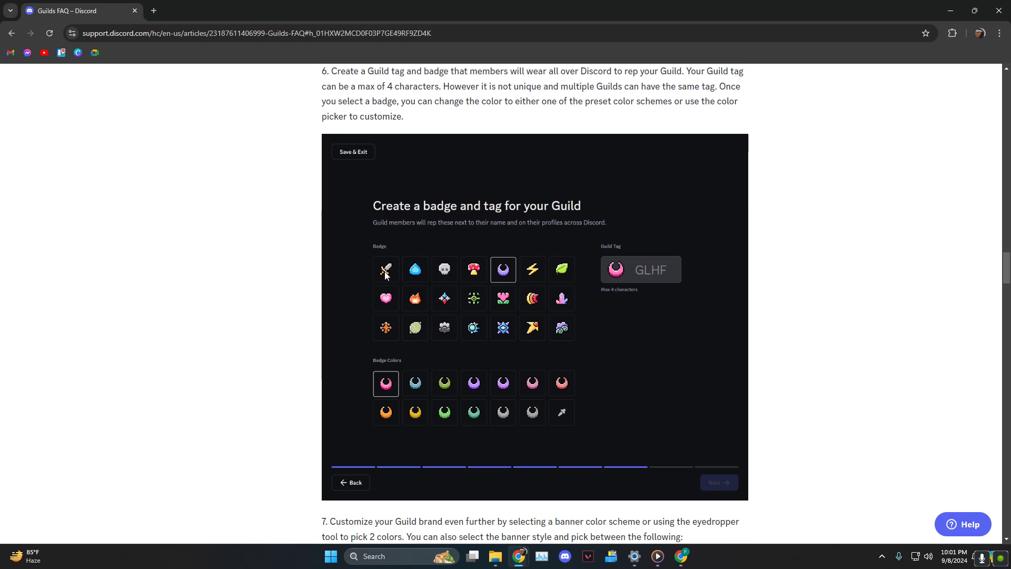
scroll(down, 3)
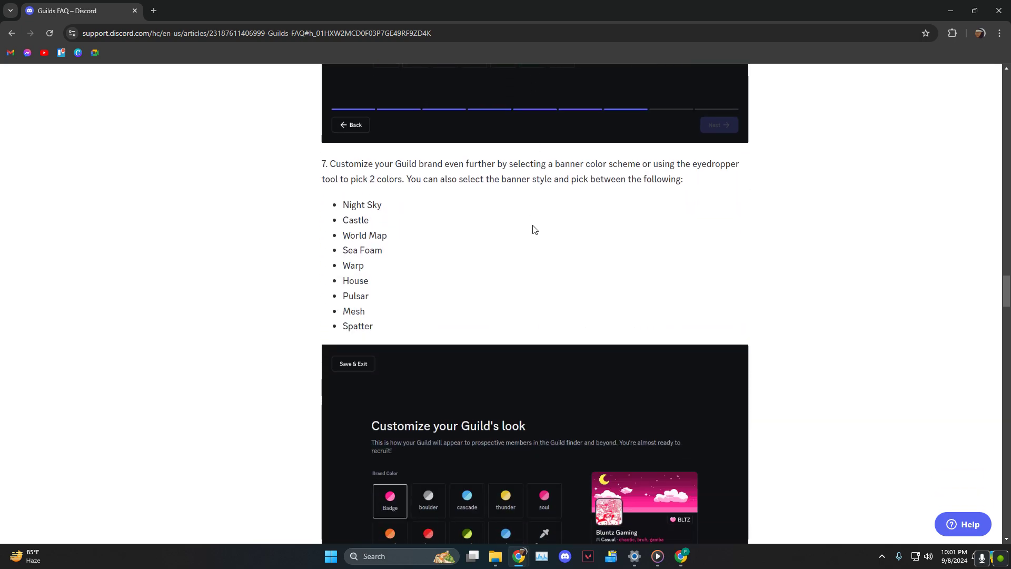
scroll(down, 3)
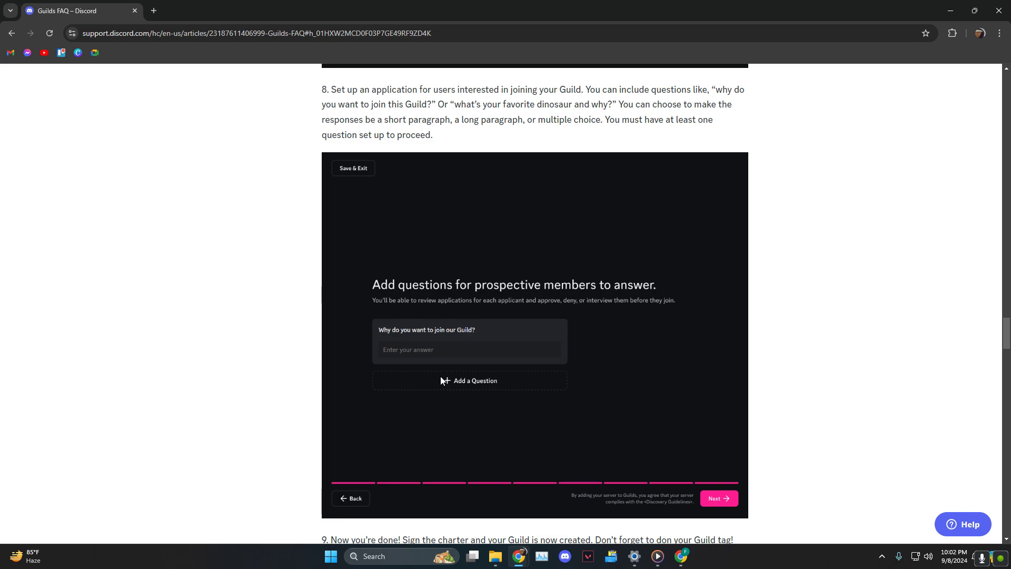
mouse_move(465, 434)
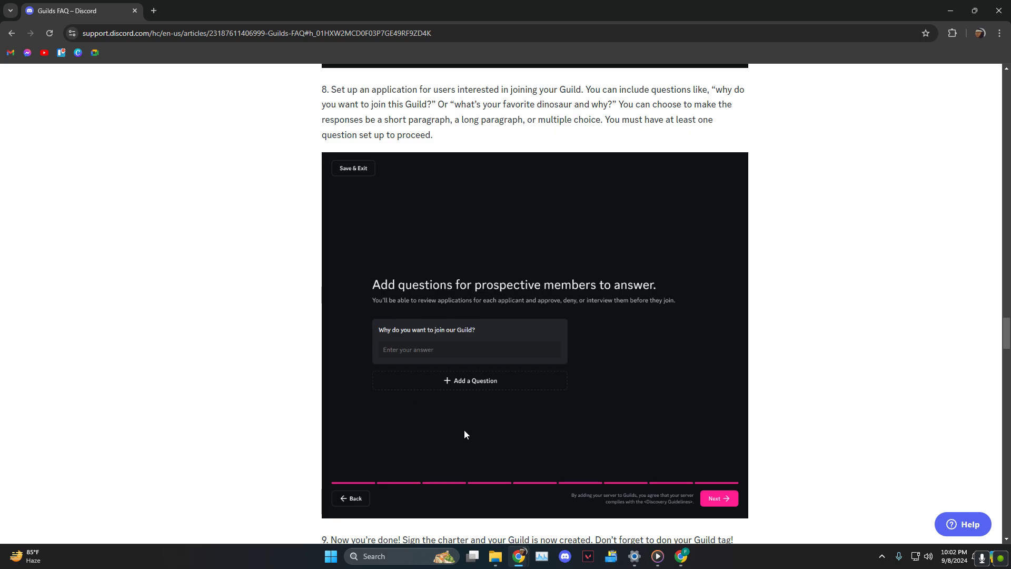
mouse_move(497, 355)
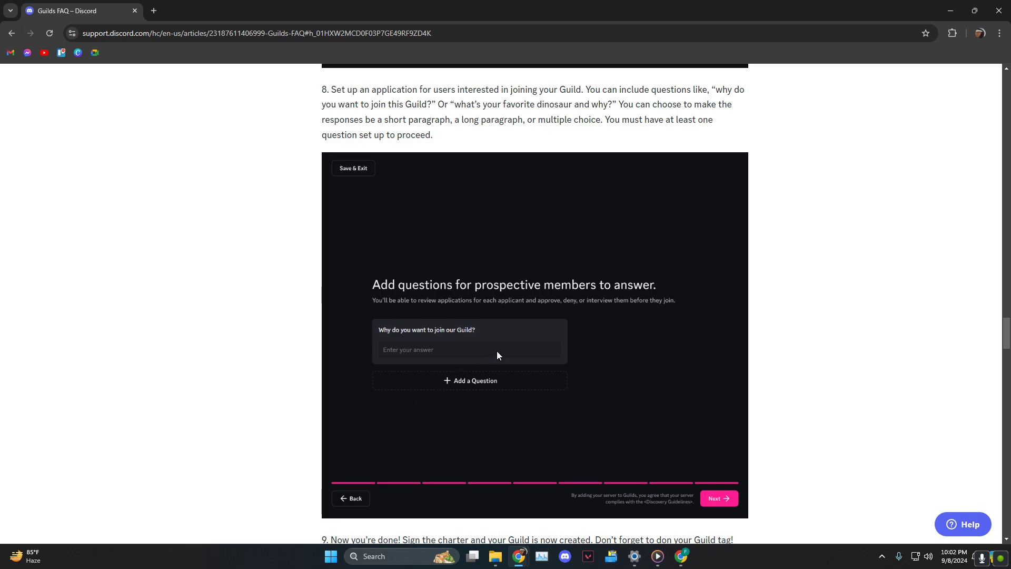
Scroll past steps 8–9 and the Guild-changes section to the How To Join A Guild heading
scroll(down, 3)
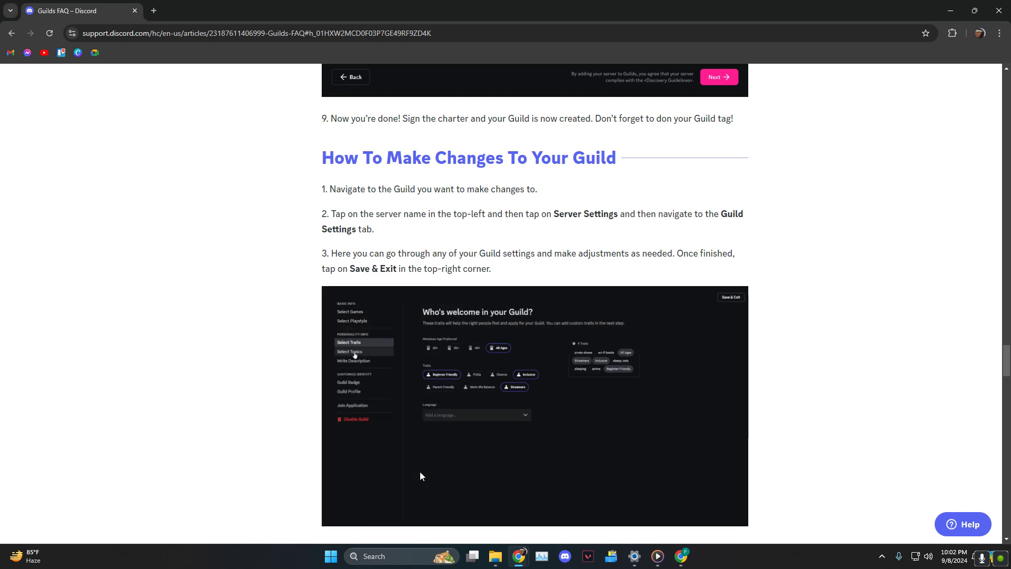
scroll(down, 3)
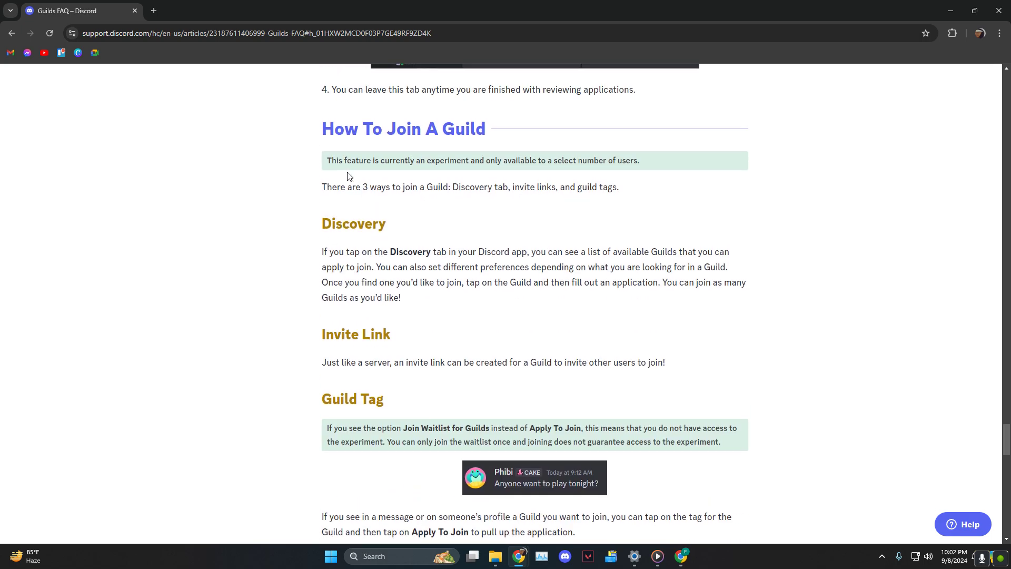
drag(327, 160, 460, 160)
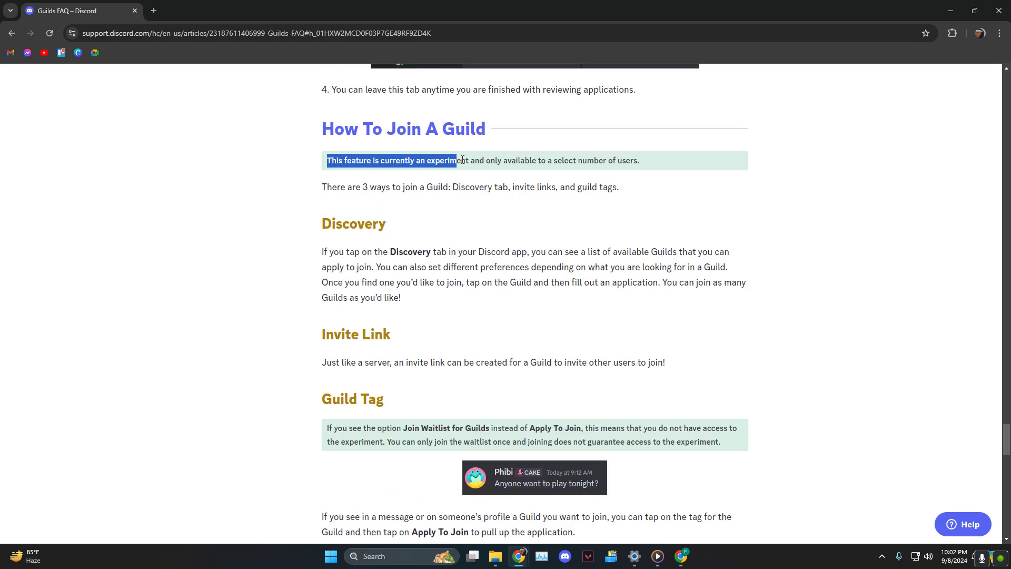
drag(456, 160, 640, 160)
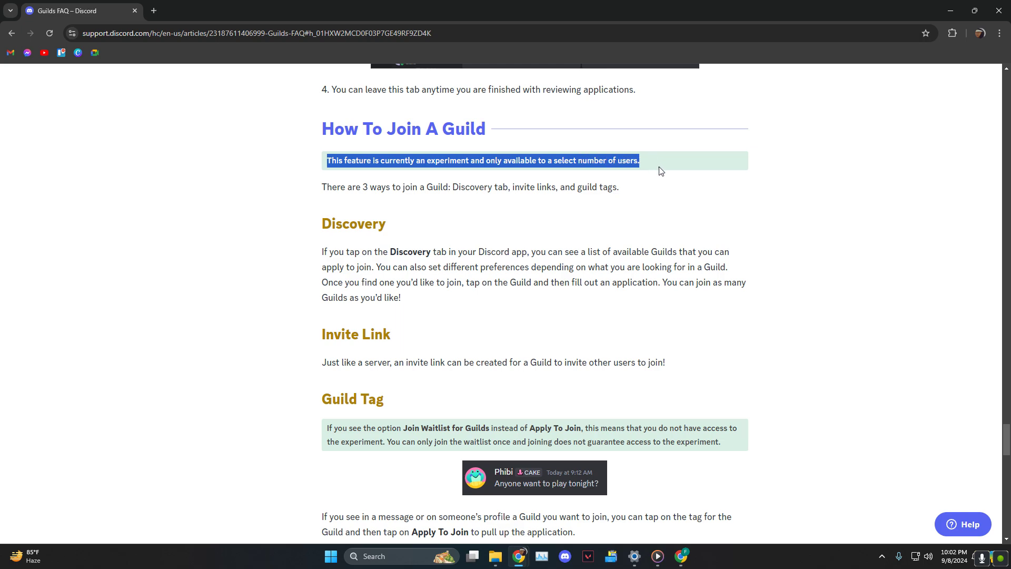
click(670, 182)
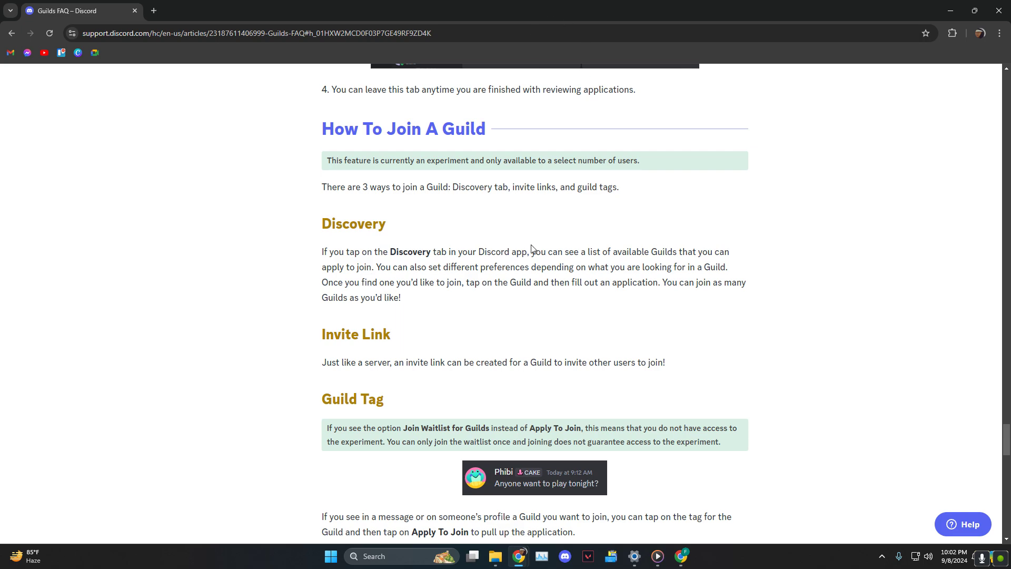
mouse_move(460, 312)
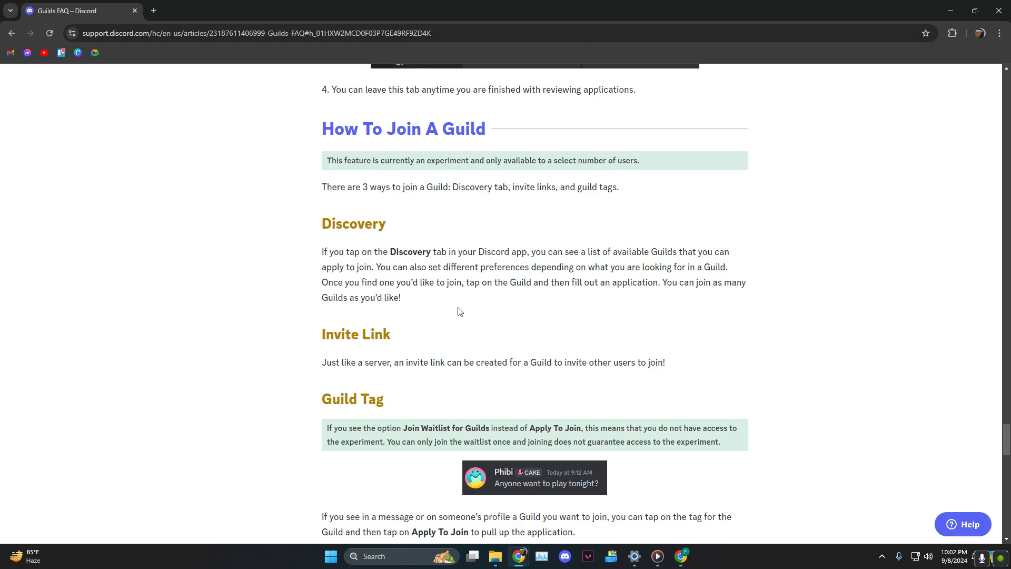
mouse_move(425, 349)
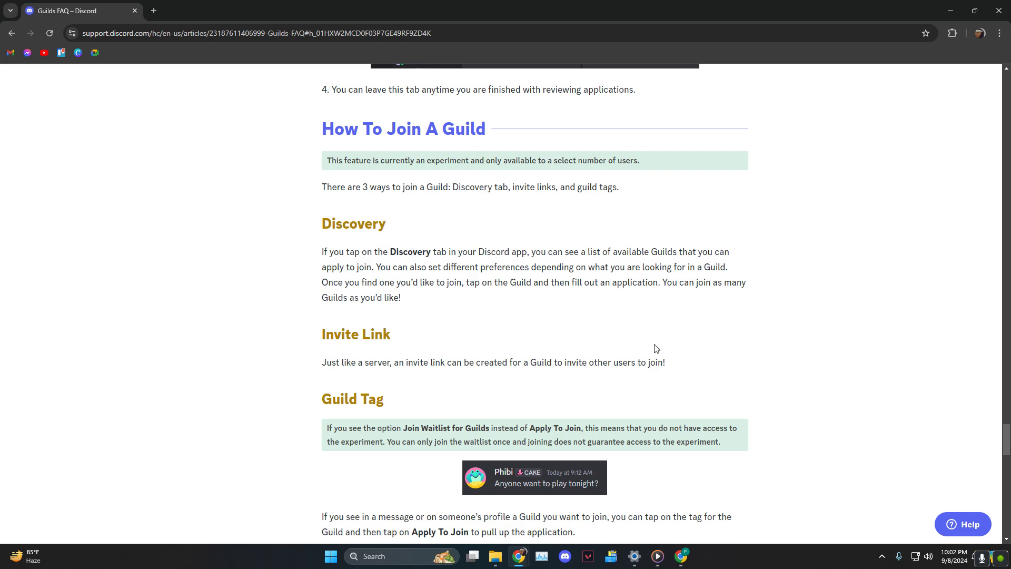
mouse_move(363, 423)
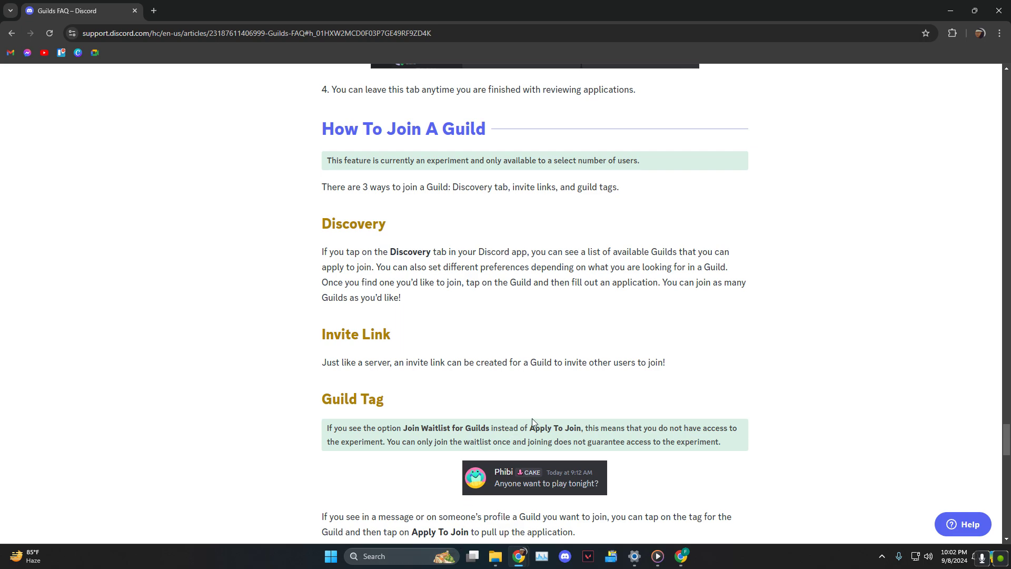
double_click(548, 428)
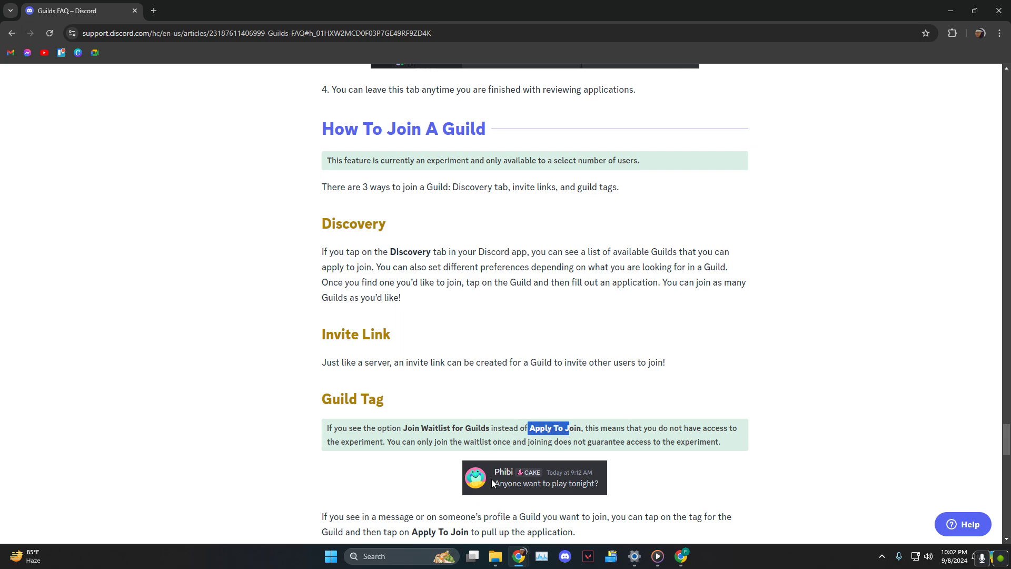